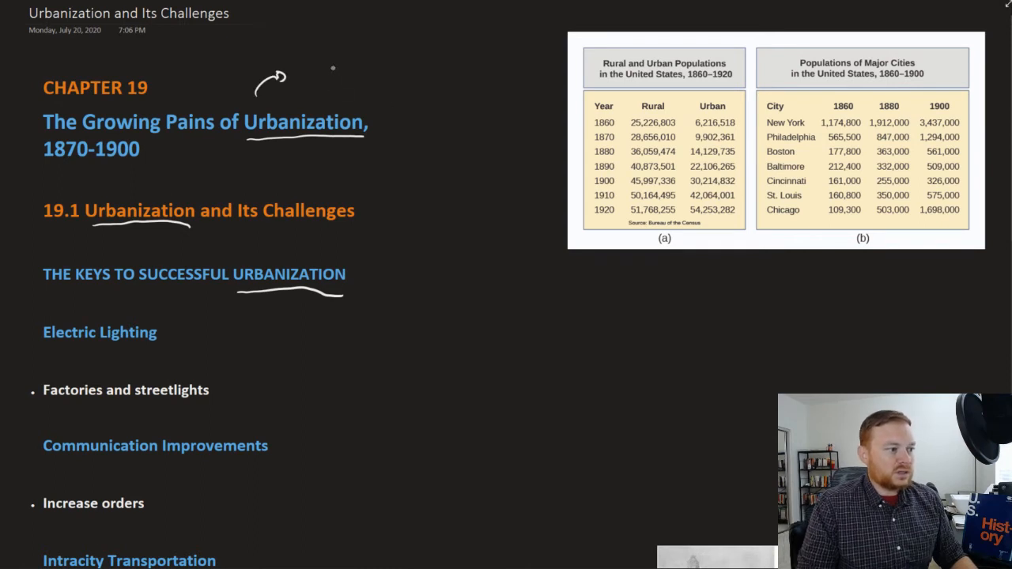
# Step: Handwrite 'Growth of Cities' and 'Factory' by the title and circle the 1860 and 1920 figures
pyautogui.moveTo(303, 71); pyautogui.dragTo(332, 72)
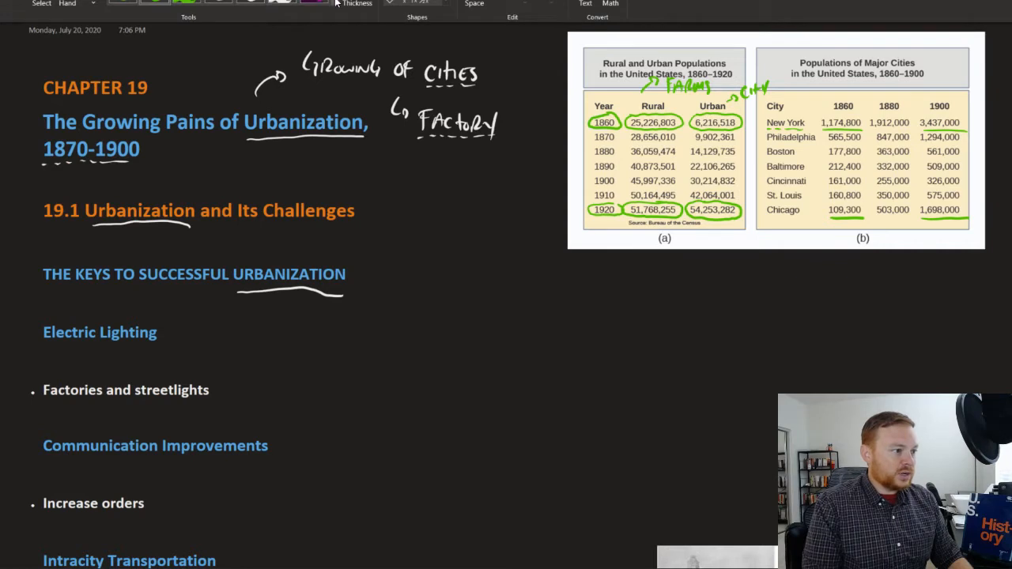
# Step: Write '24/7' and '→ Safer urban =' by the lighting bullets and start a 'Farm → City' note
pyautogui.scroll(-3)
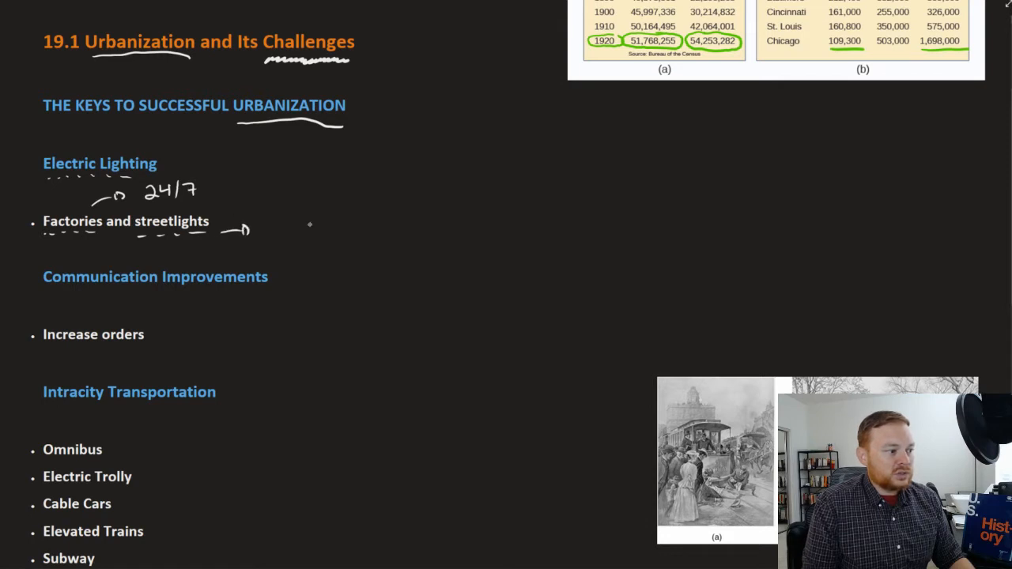
pyautogui.write('SAFER URBAN =')
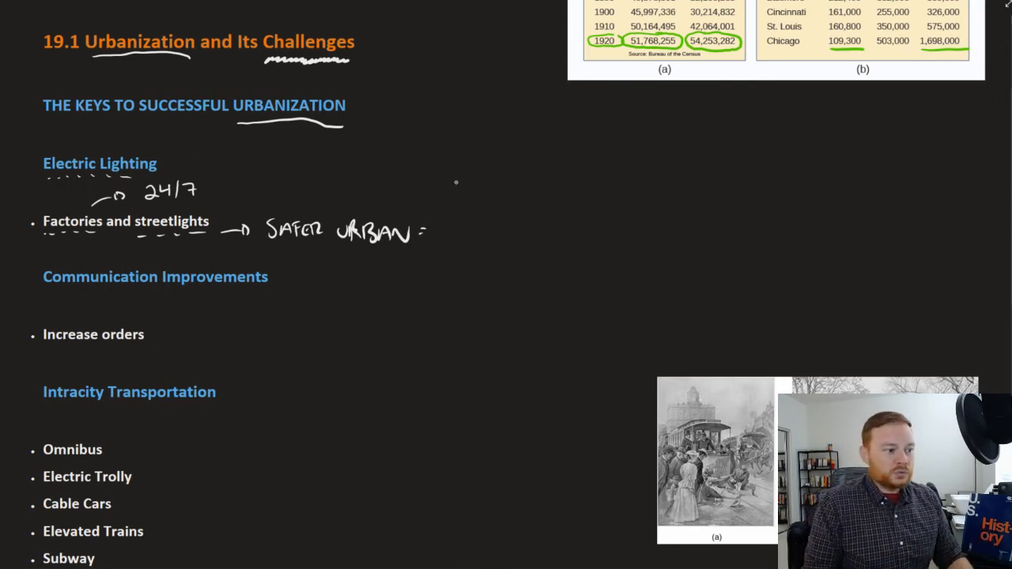
pyautogui.moveTo(457, 183); pyautogui.dragTo(477, 177)
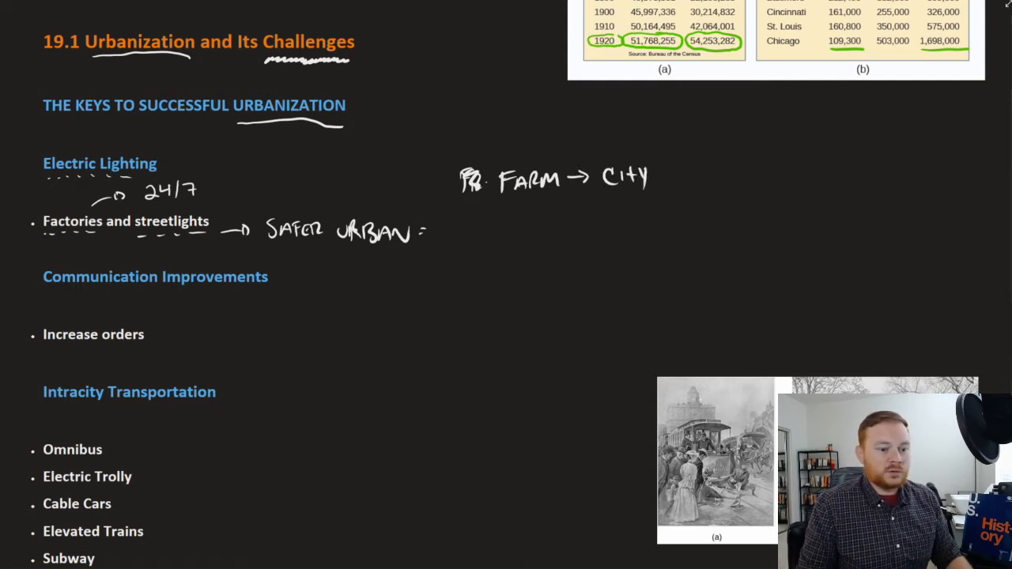
# Step: Write 'Telephone' by Communication Improvements and 'More could be bought + sold' by Increase orders
pyautogui.scroll(-3)
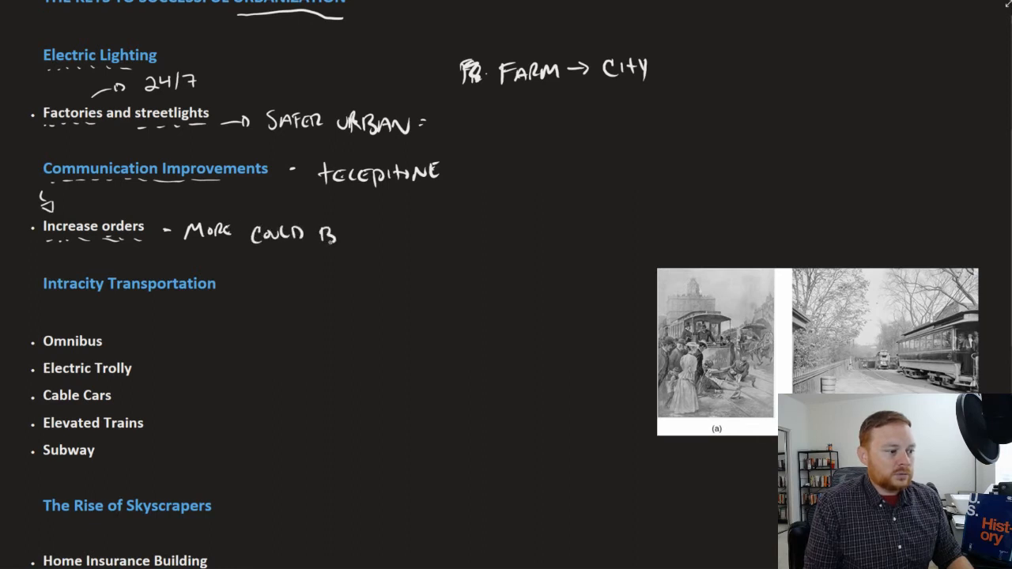
pyautogui.write('BE BOUGHT + SOLD')
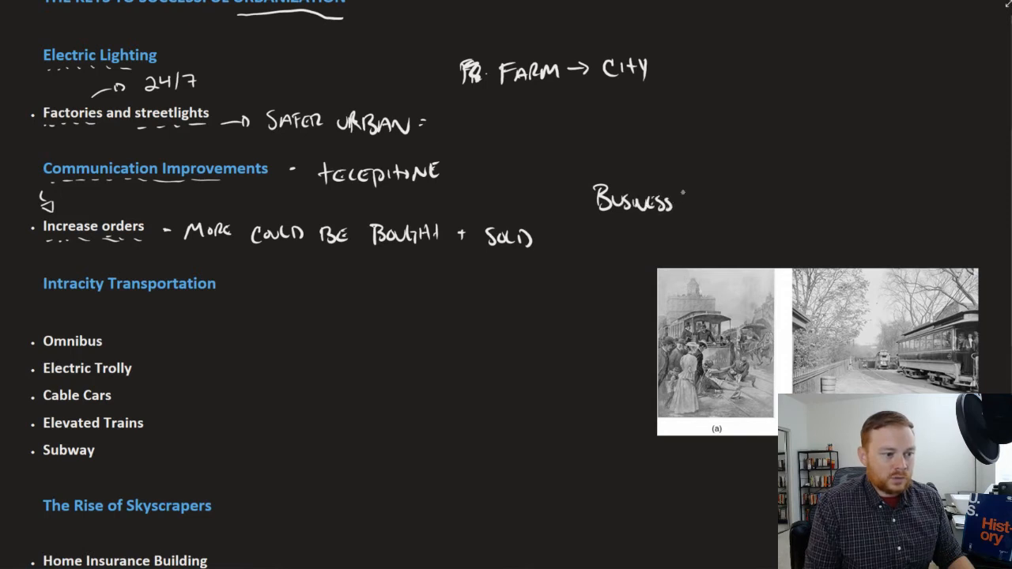
pyautogui.scroll(-3)
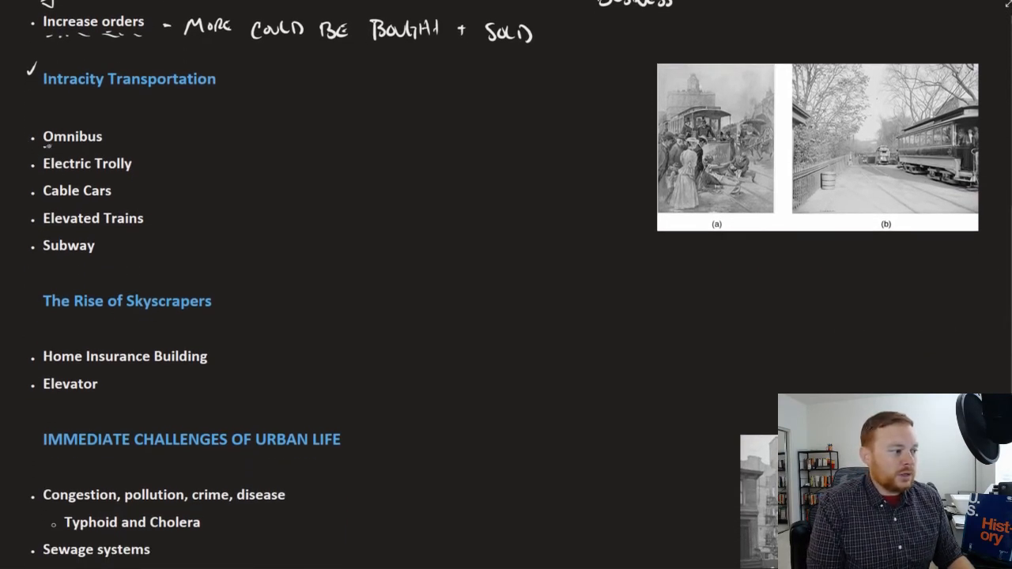
# Step: Annotate Omnibus with an arrow and 'Horse drawn carriage'
pyautogui.moveTo(123, 130); pyautogui.dragTo(142, 118)
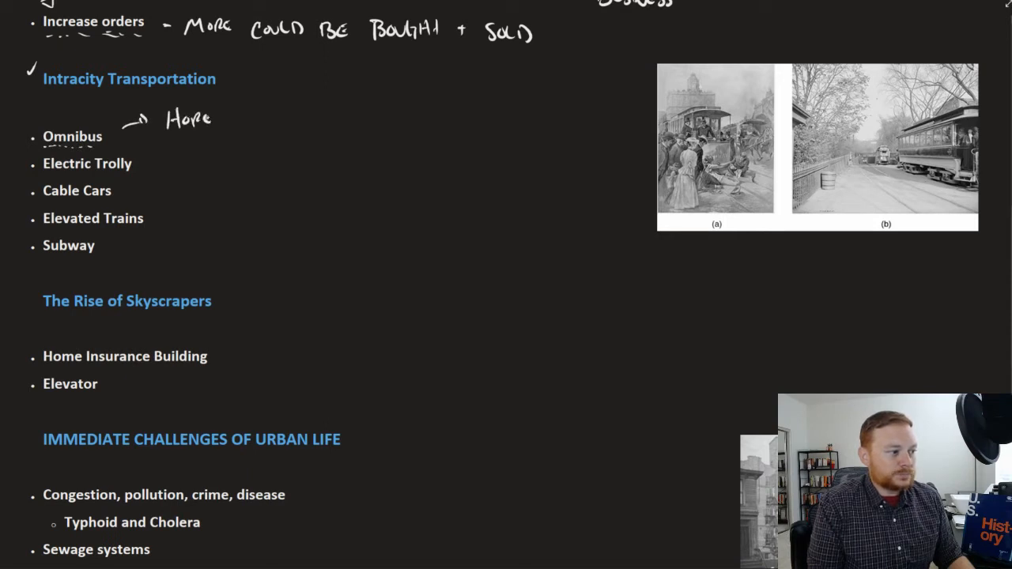
pyautogui.moveTo(197, 118); pyautogui.dragTo(229, 123)
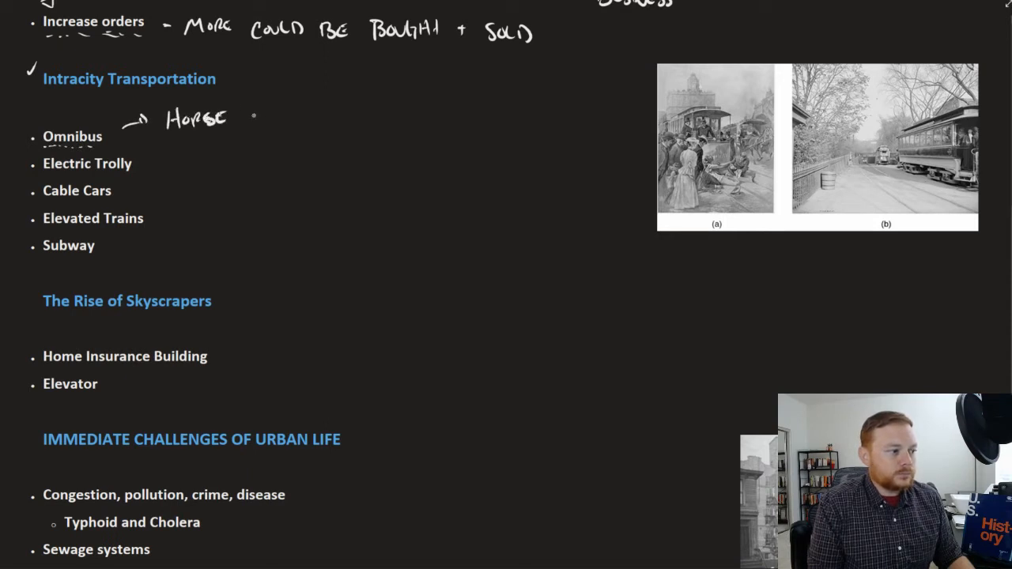
pyautogui.write('DRAW')
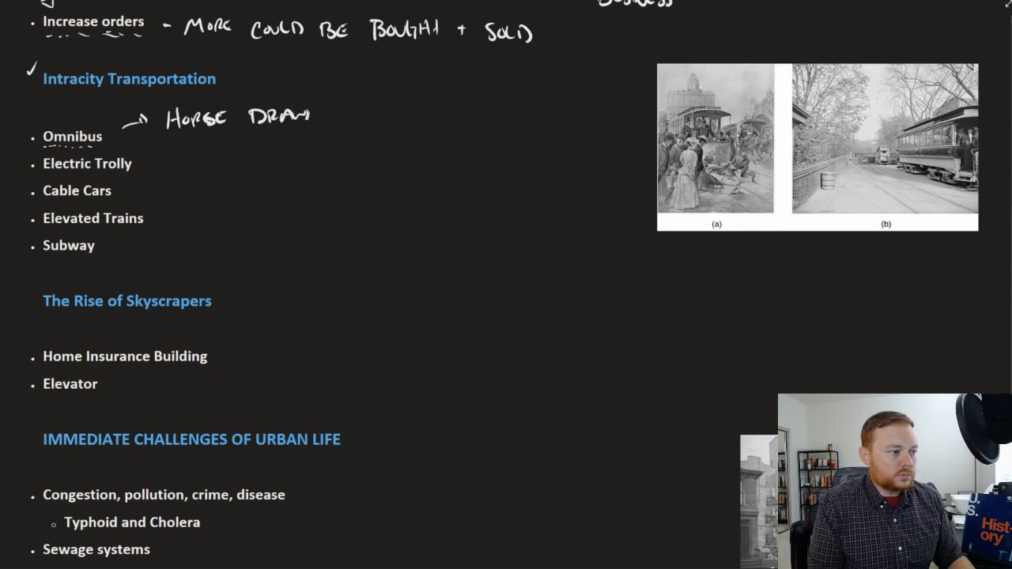
pyautogui.write('CARRIAGE')
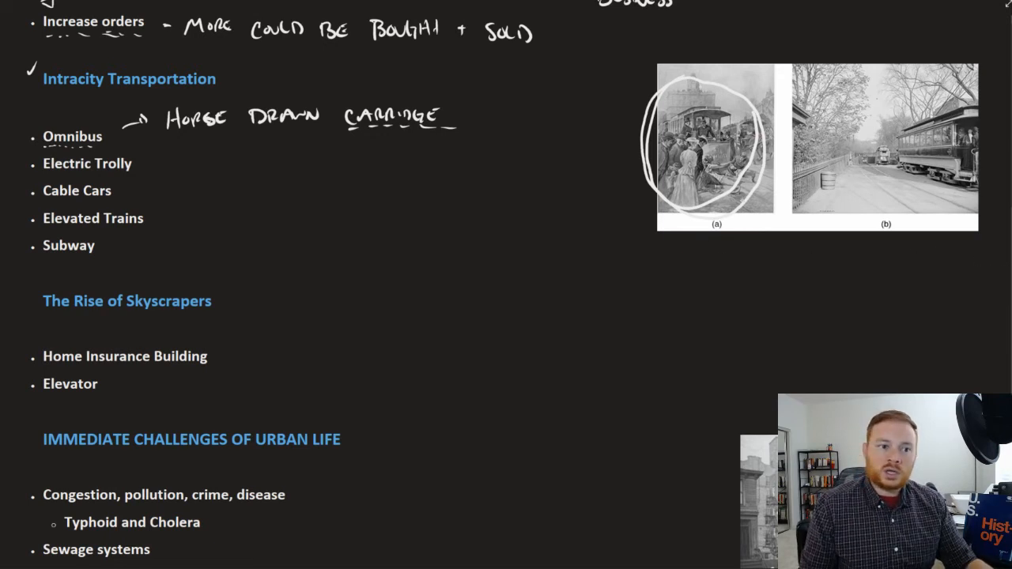
pyautogui.moveTo(394, 202)
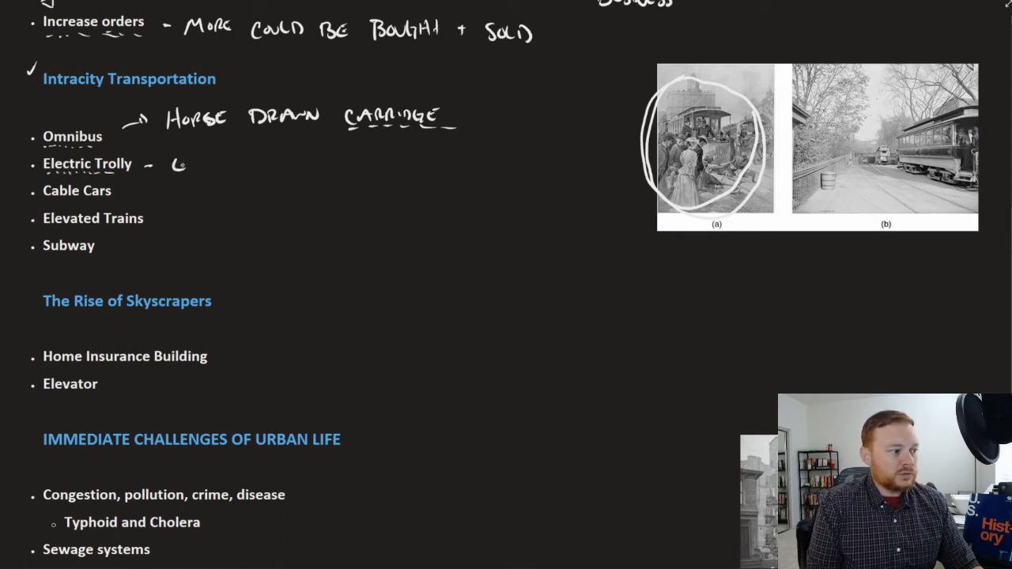
# Step: Write 'Electric power' by Electric Trolly and 'San Francisco' by Cable Cars
pyautogui.write('ELECTRIC POWER')
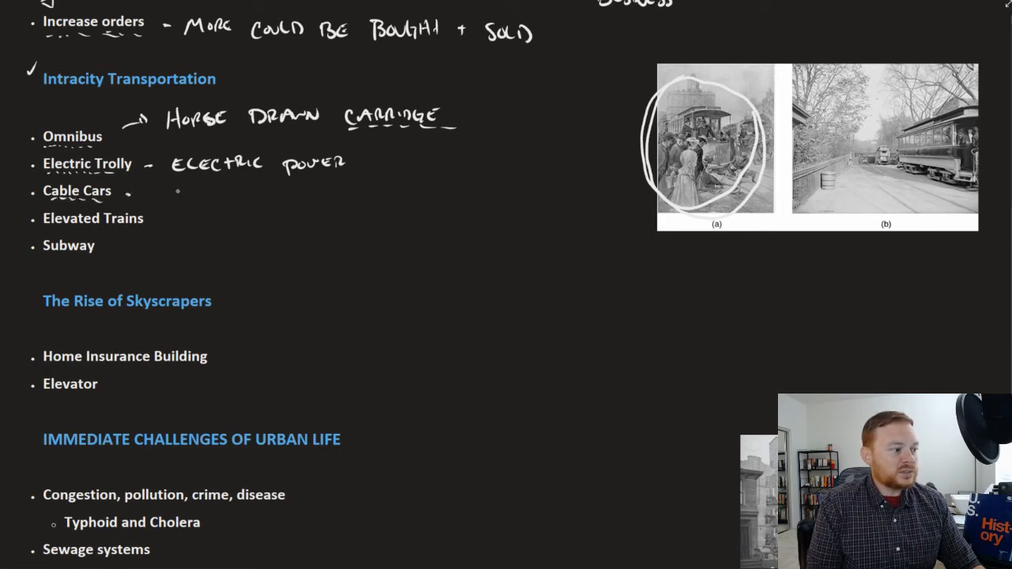
pyautogui.write('San F')
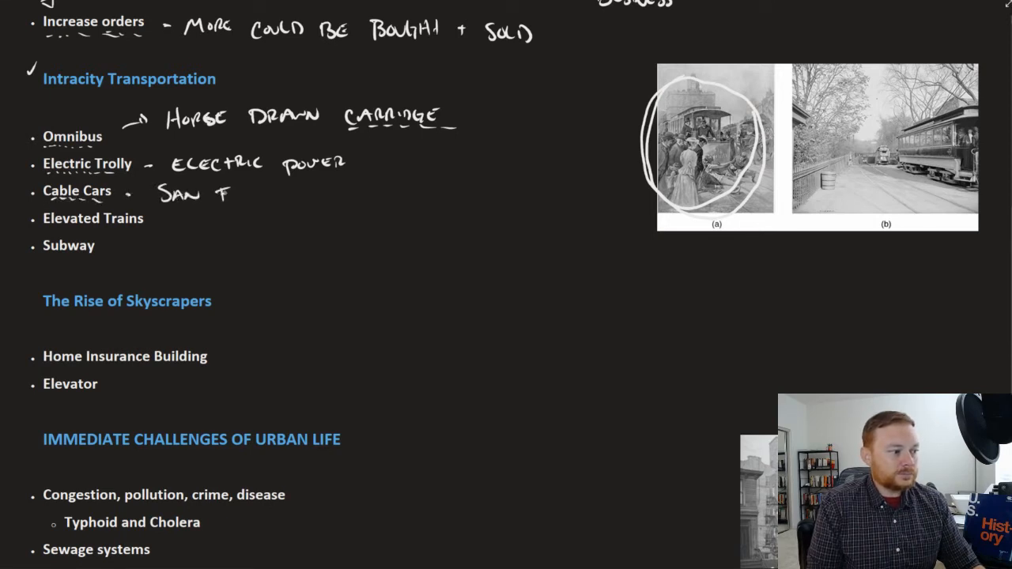
pyautogui.write('FRANCISCO')
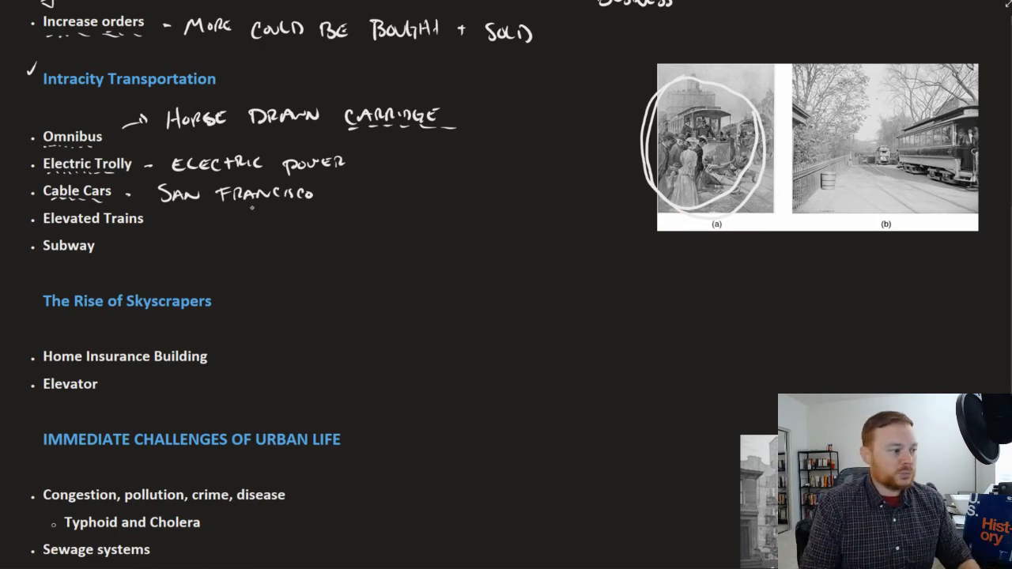
# Step: Note 'Chicago - N.Y.' by Elevated Trains, 'Underground train - Boston/N.Y.' by Subway, and bracket 'Pre-car'
pyautogui.scroll(-3)
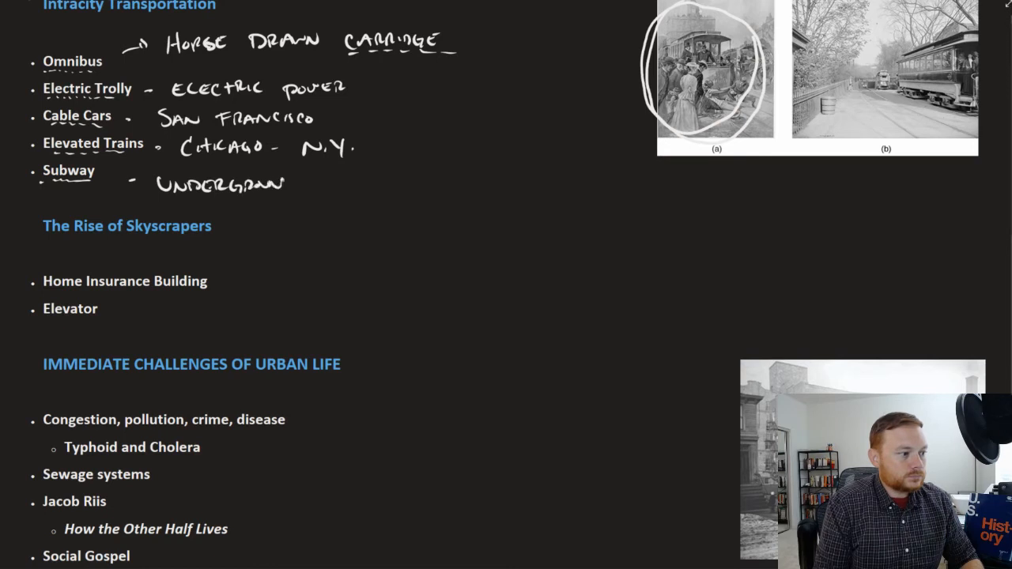
pyautogui.write('TRAIN- Boston/N.Y.')
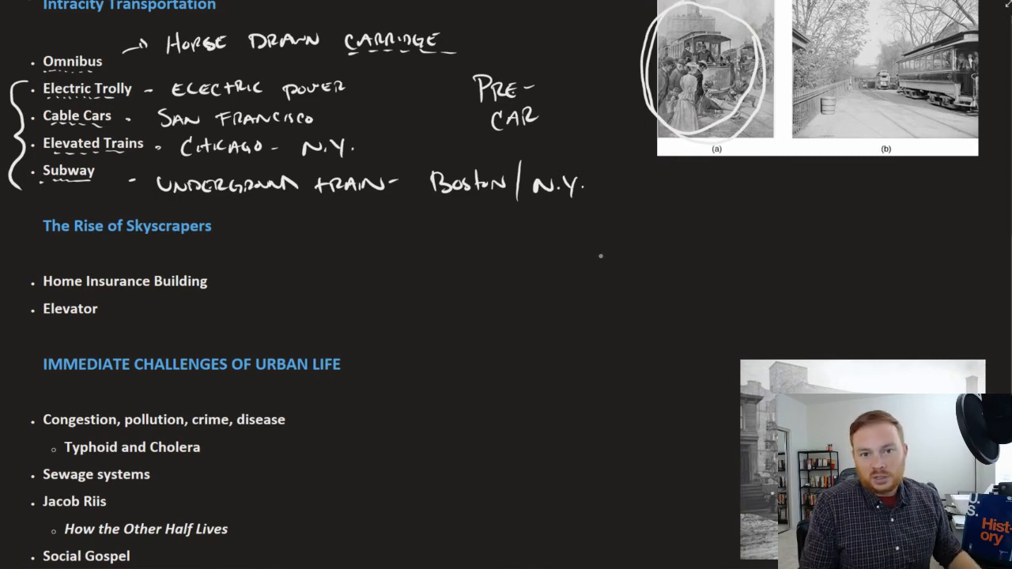
pyautogui.scroll(-3)
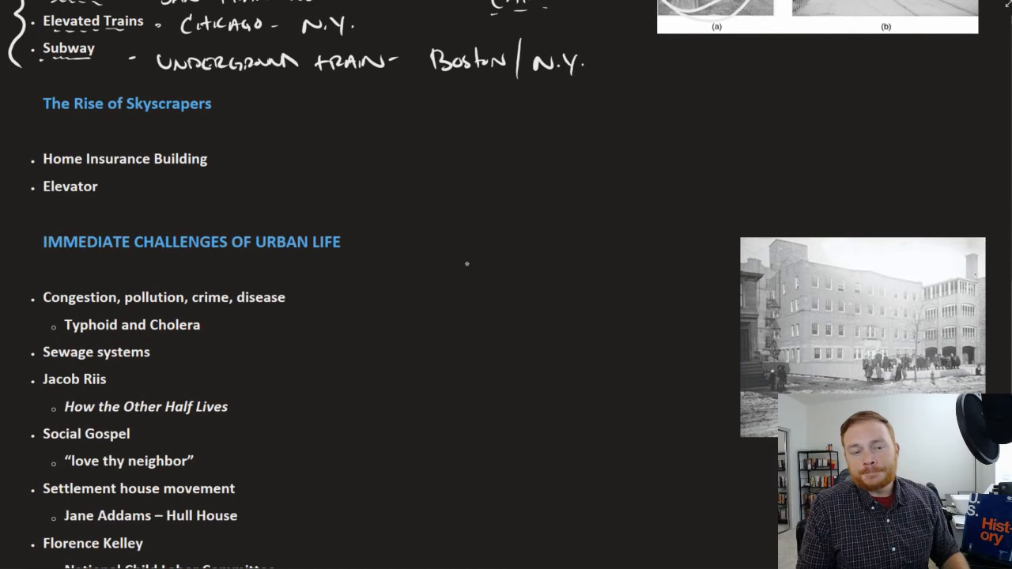
pyautogui.moveTo(408, 183)
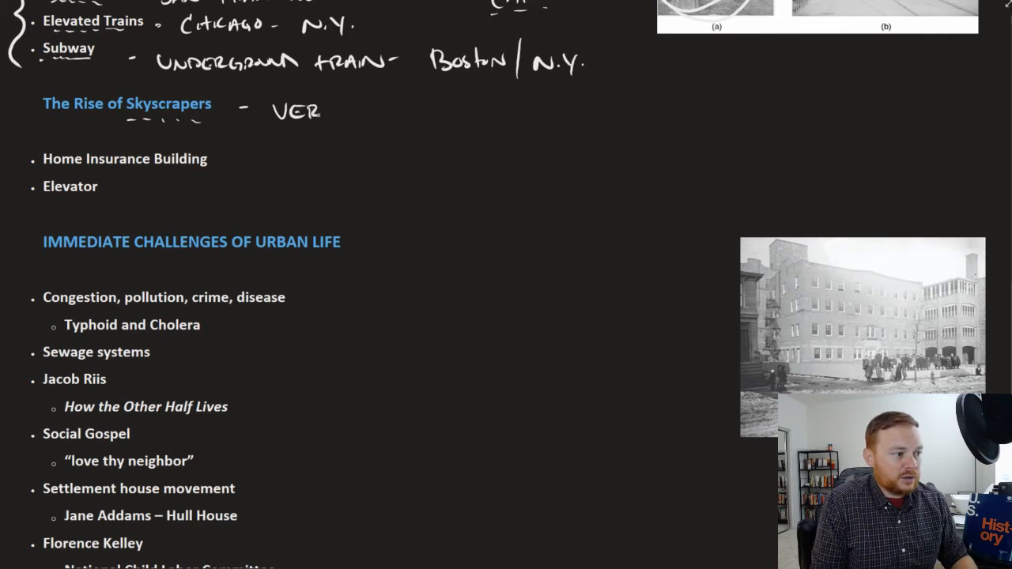
# Step: Write 'Very tall buildings' from new steel production beside The Rise of Skyscrapers
pyautogui.write('VERY TALL')
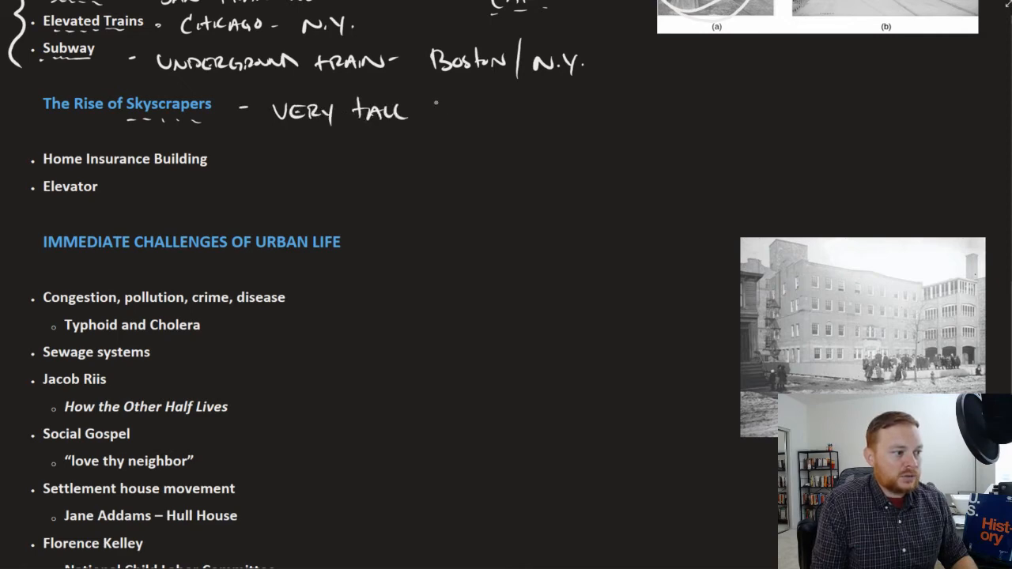
pyautogui.write('BUILDINGS = NEW METHOD OF STEEL PRODUCTION')
pyautogui.write('- CHICAGO T')
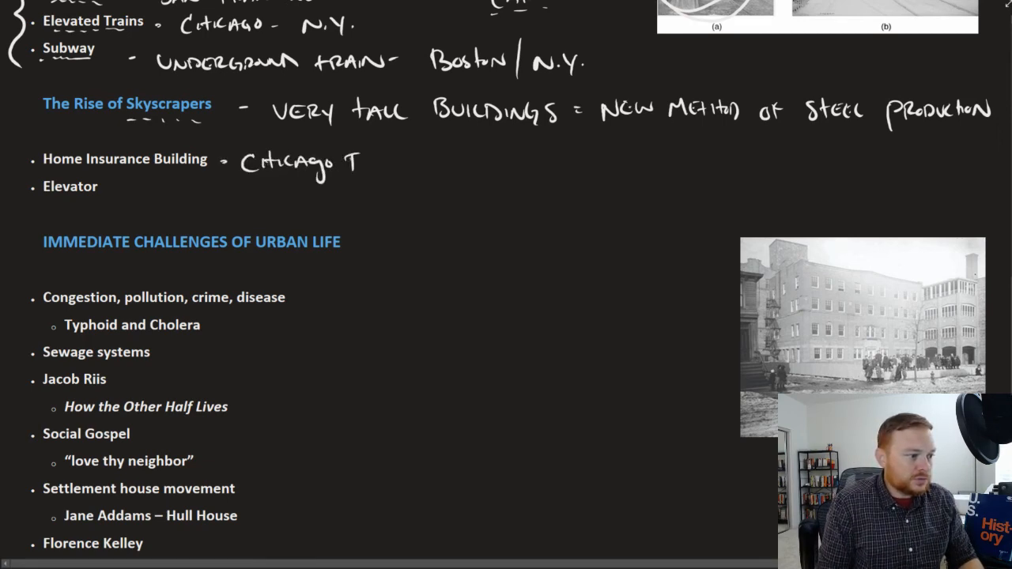
# Step: Note Chicago's 'First Skyscraper - 10 stories' and elevators making skyscrapers more practical
pyautogui.write('First Skyscrapper')
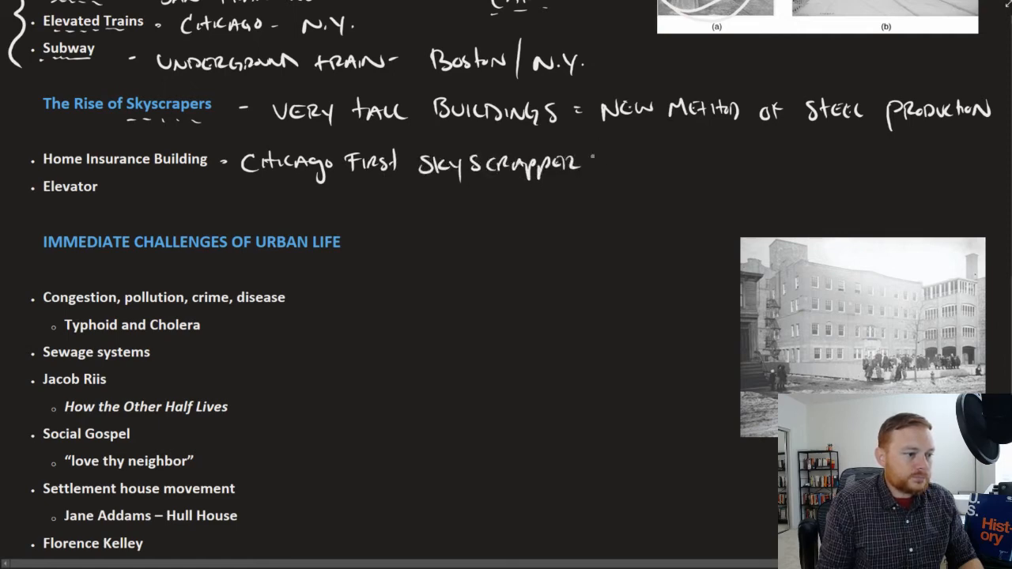
pyautogui.write('- 10 Stories')
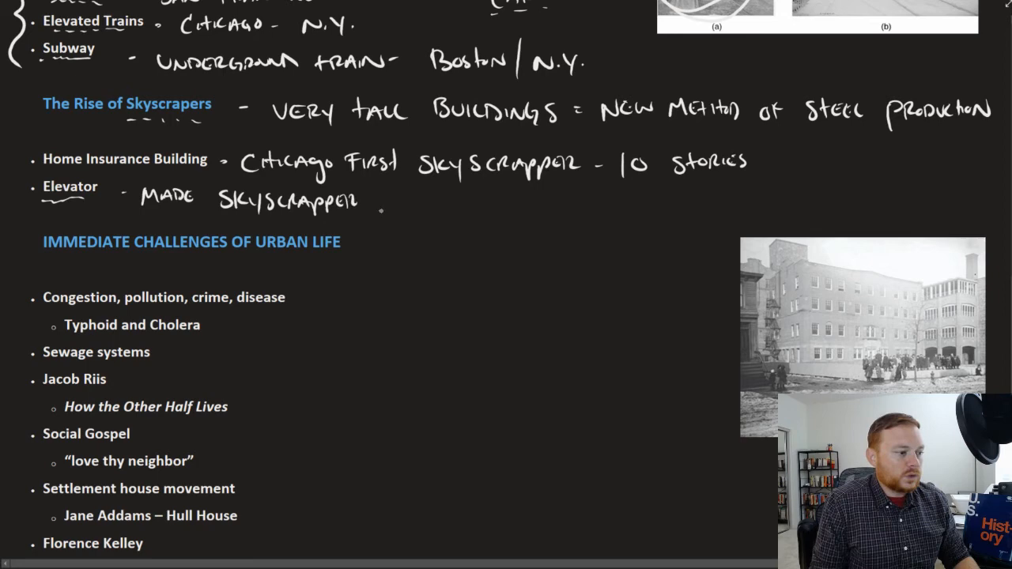
pyautogui.write('MORE PRACTICAL')
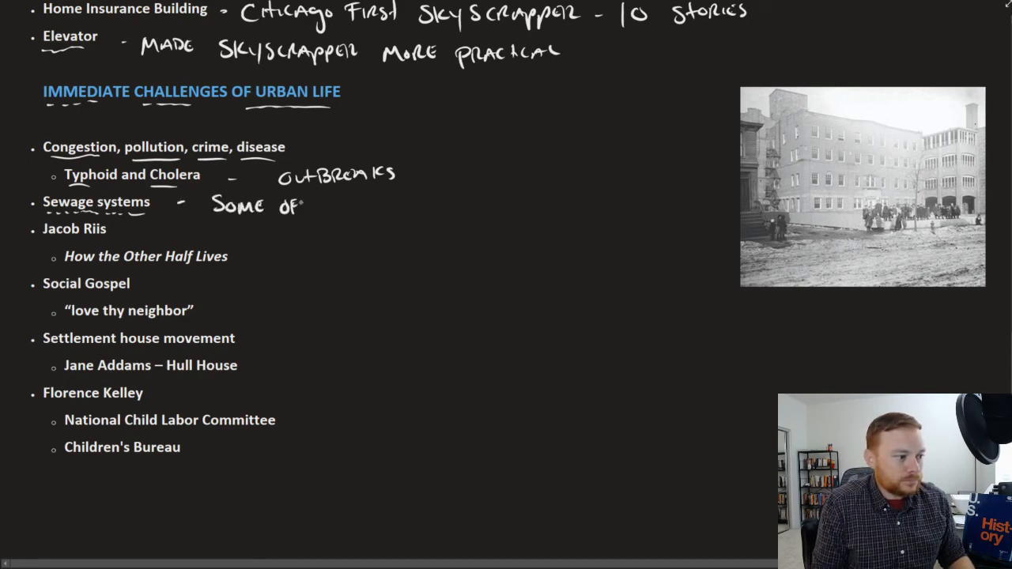
# Step: Write 'Some of the first measures cities took to battle disease' beside Sewage systems
pyautogui.write('the T')
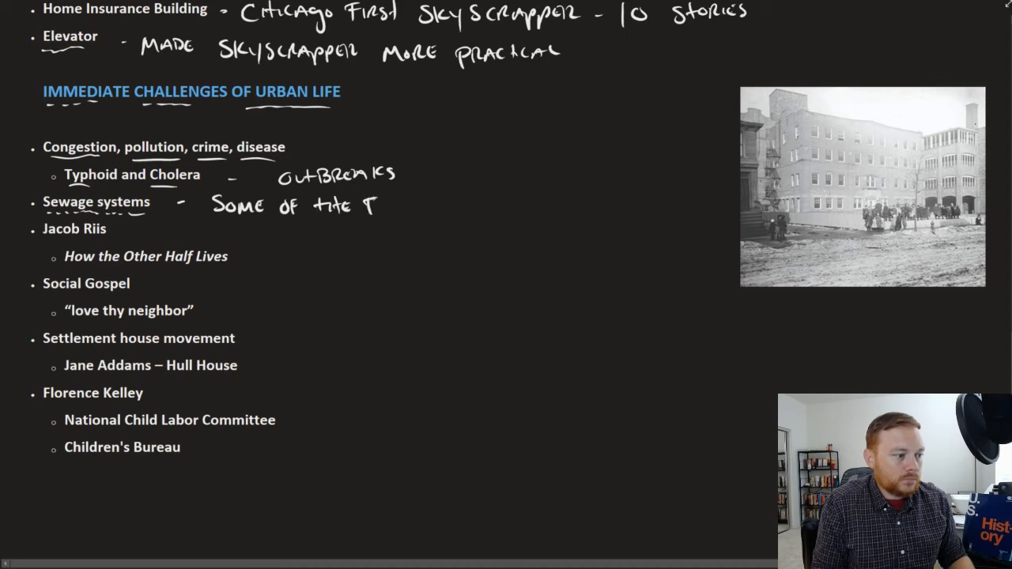
pyautogui.write('First M')
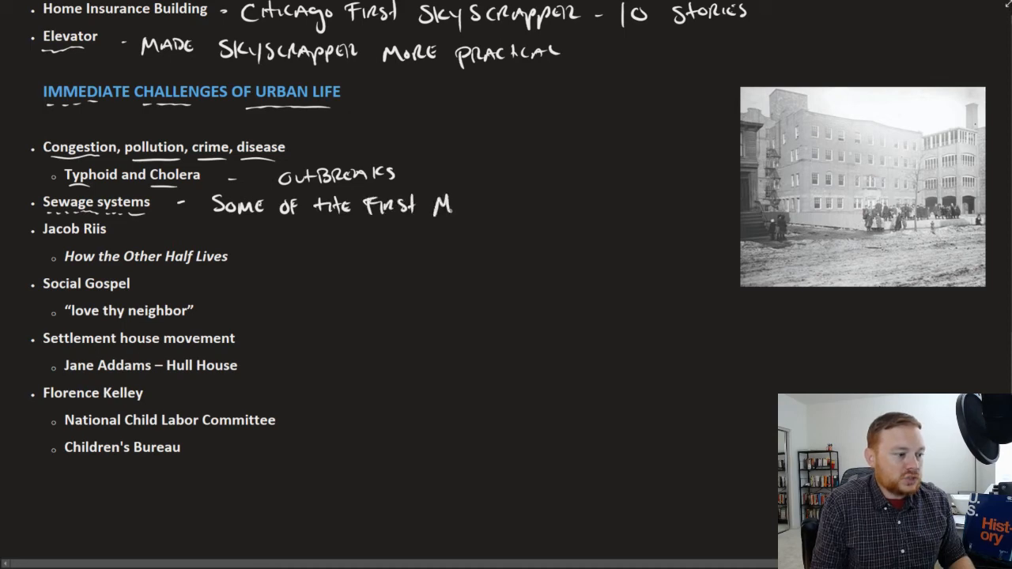
pyautogui.write('MEASURES Cities took to Battle')
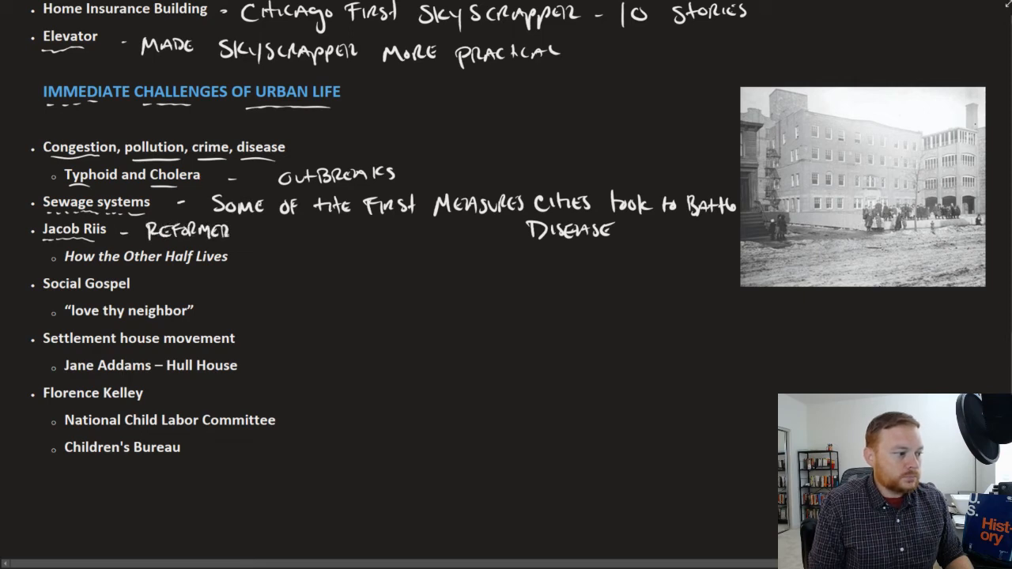
# Step: Write 'Reformer wanting to expose the dangers of urban life' beside Jacob Riis
pyautogui.write('want')
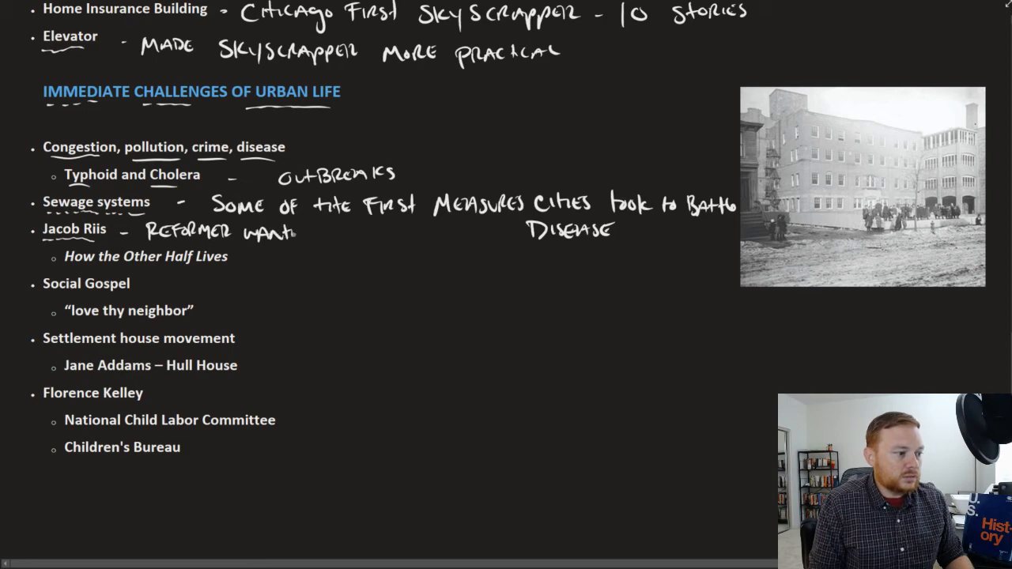
pyautogui.write('ing to expose')
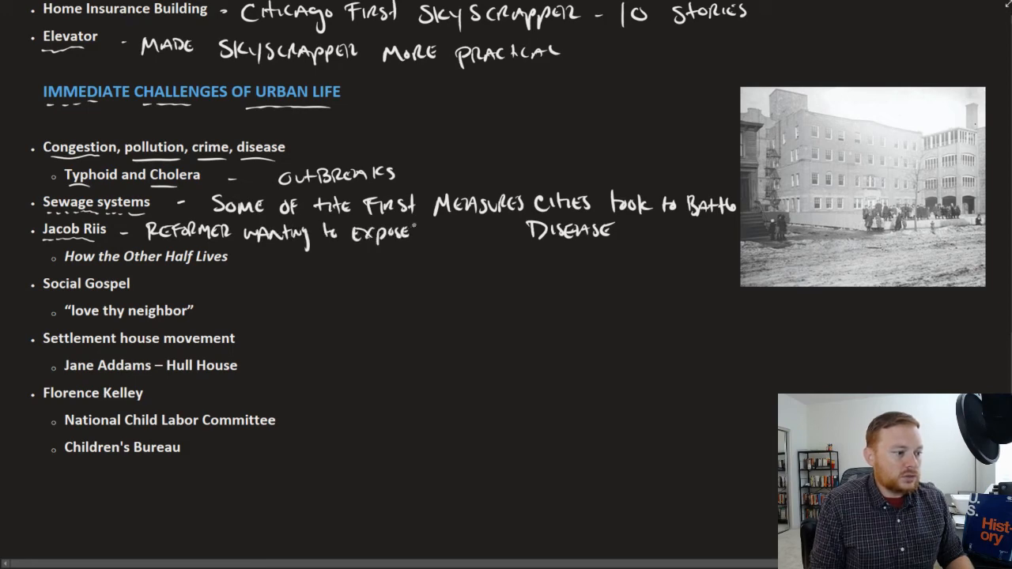
pyautogui.write('THE')
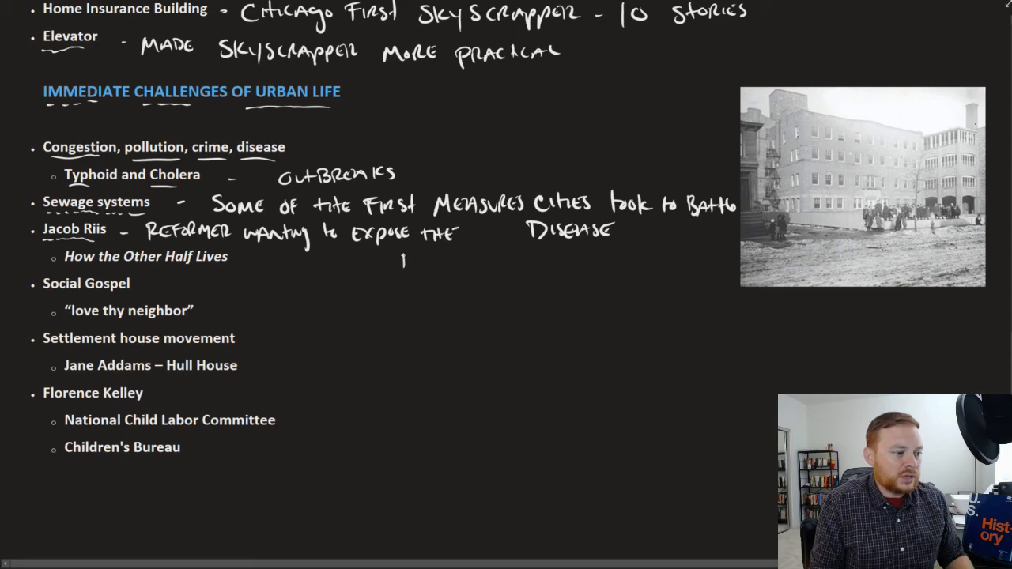
pyautogui.write('Danger')
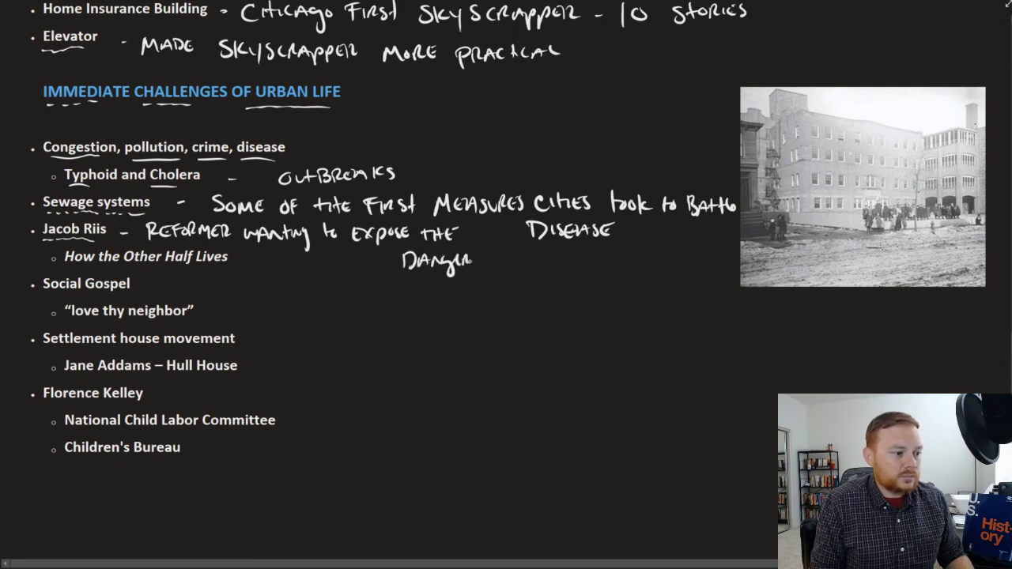
pyautogui.write('of UI')
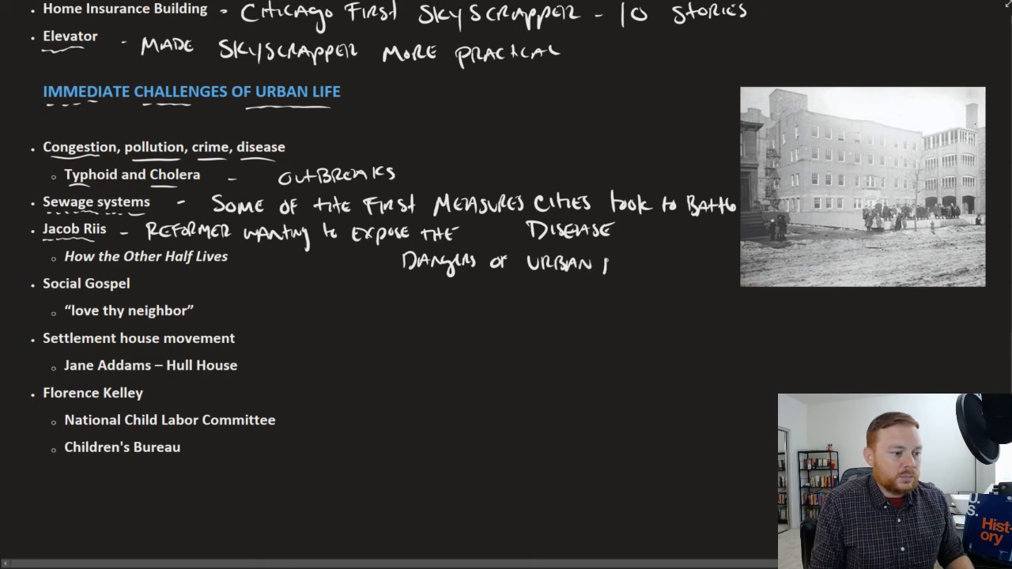
pyautogui.write('AMET')
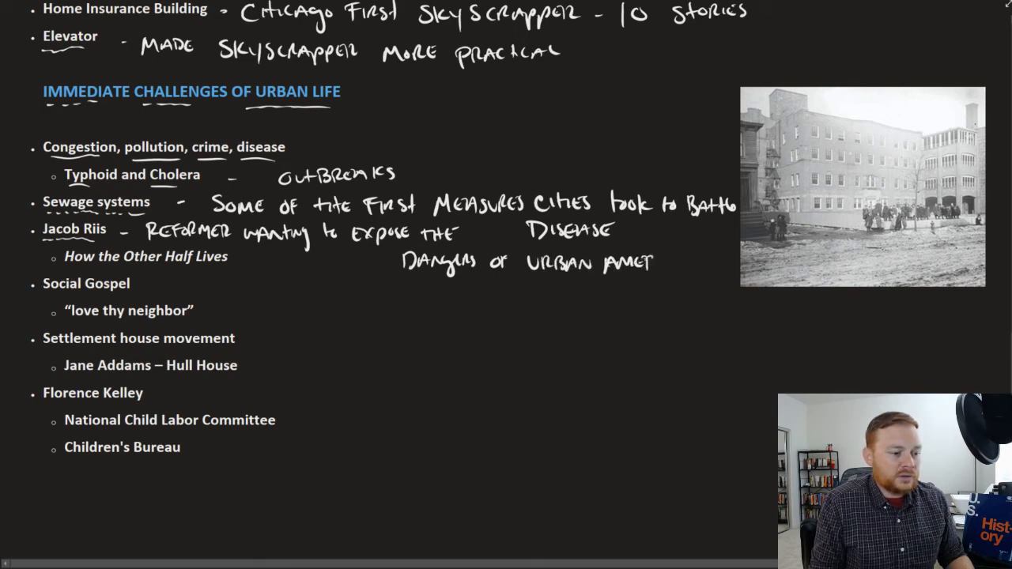